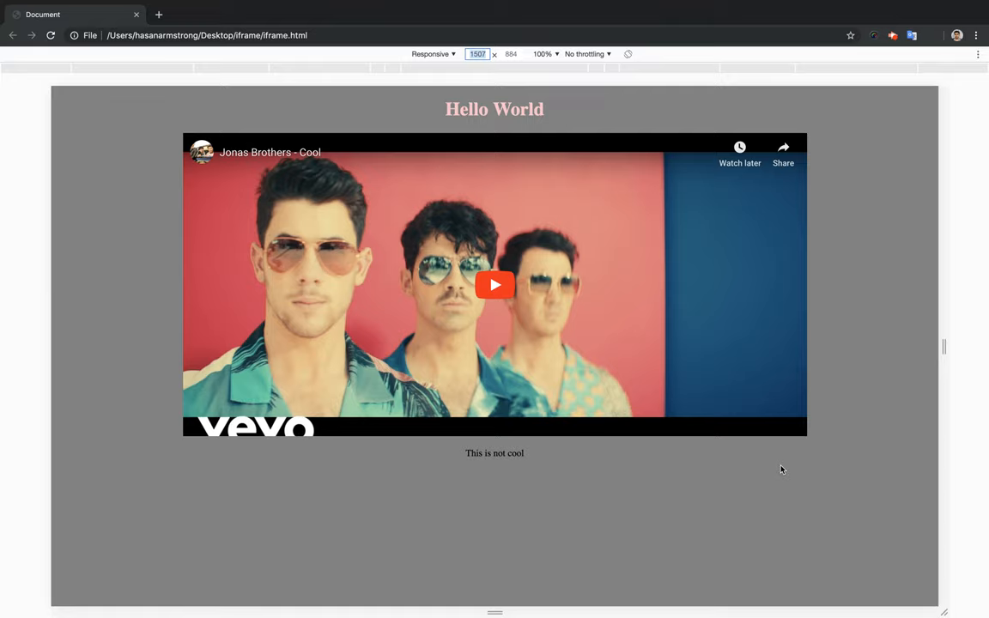
pyautogui.moveTo(859, 379)
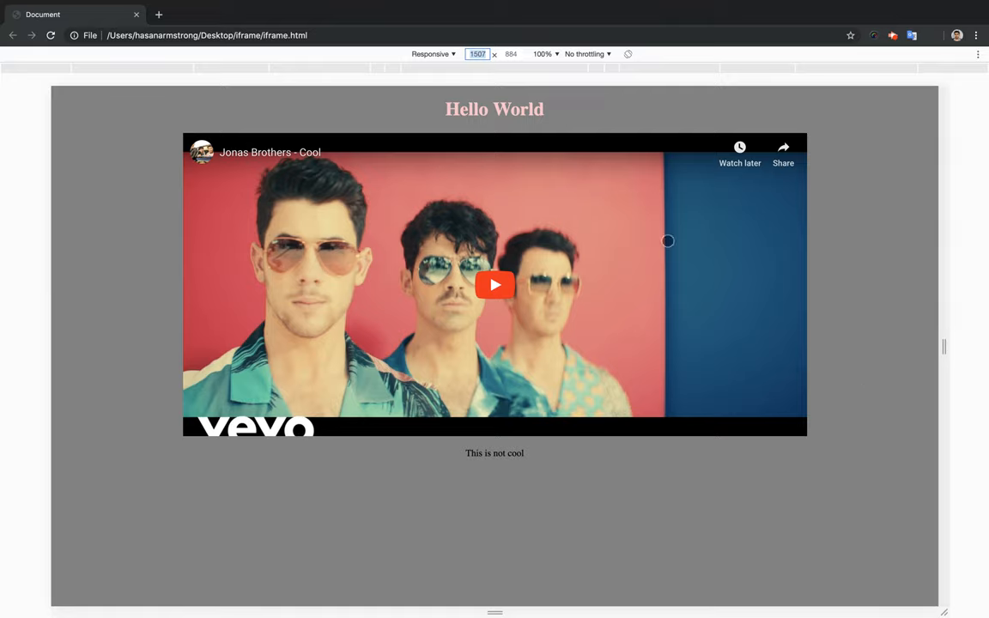
pyautogui.moveTo(419, 199)
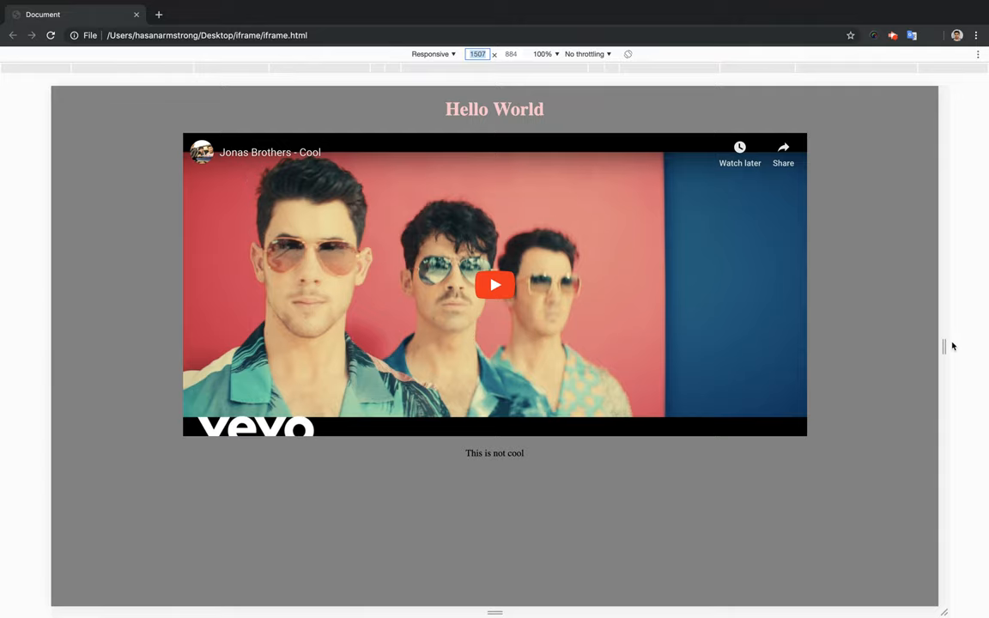
# Drag the Responsive viewport handle wider and narrower to watch how the embedded video behaves
pyautogui.moveTo(944, 347); pyautogui.dragTo(902, 347)
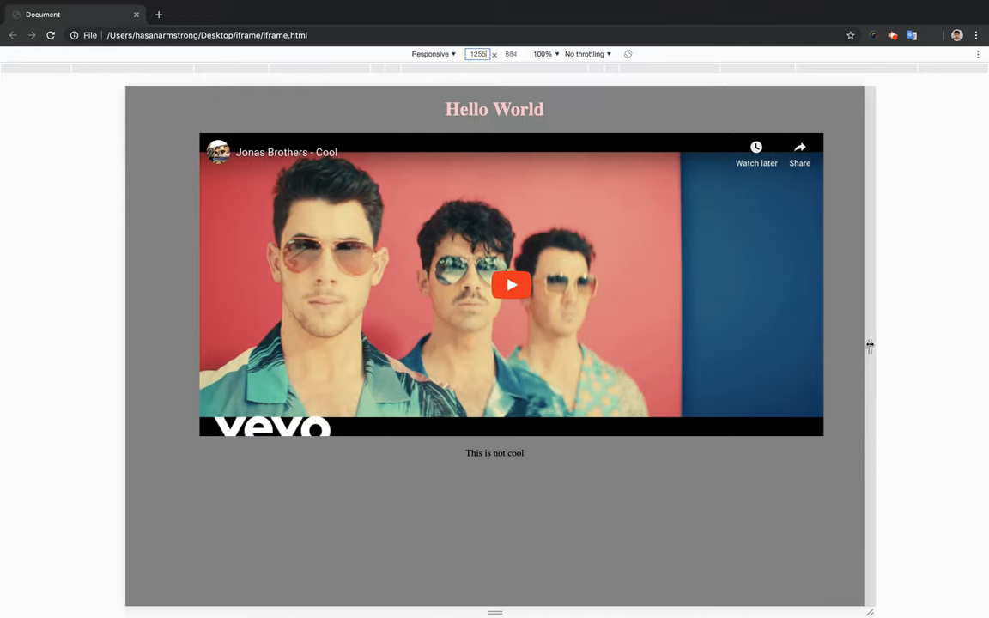
pyautogui.moveTo(868, 346); pyautogui.dragTo(875, 346)
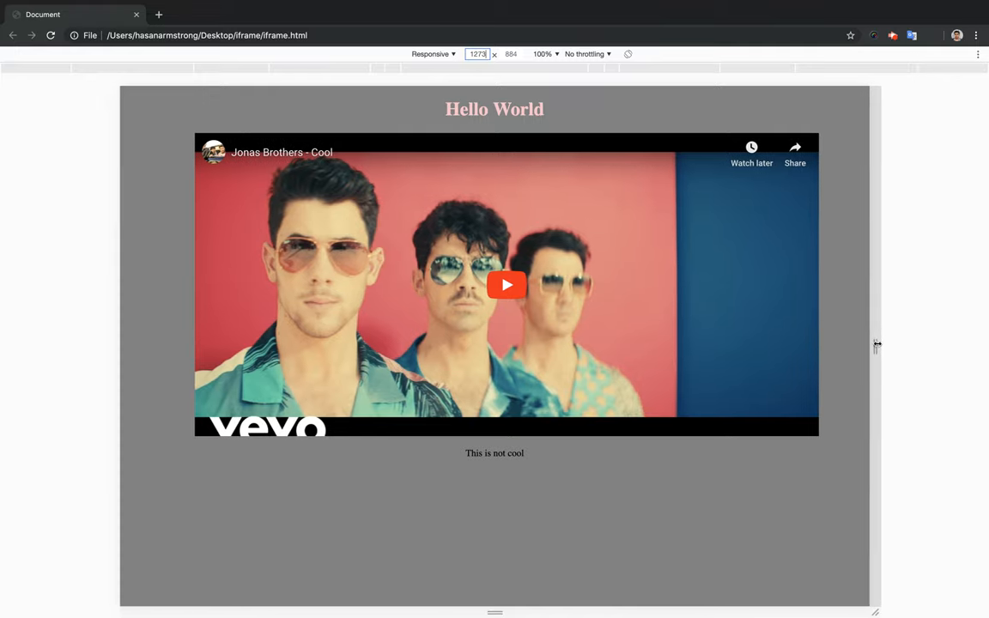
pyautogui.moveTo(876, 346); pyautogui.dragTo(848, 347)
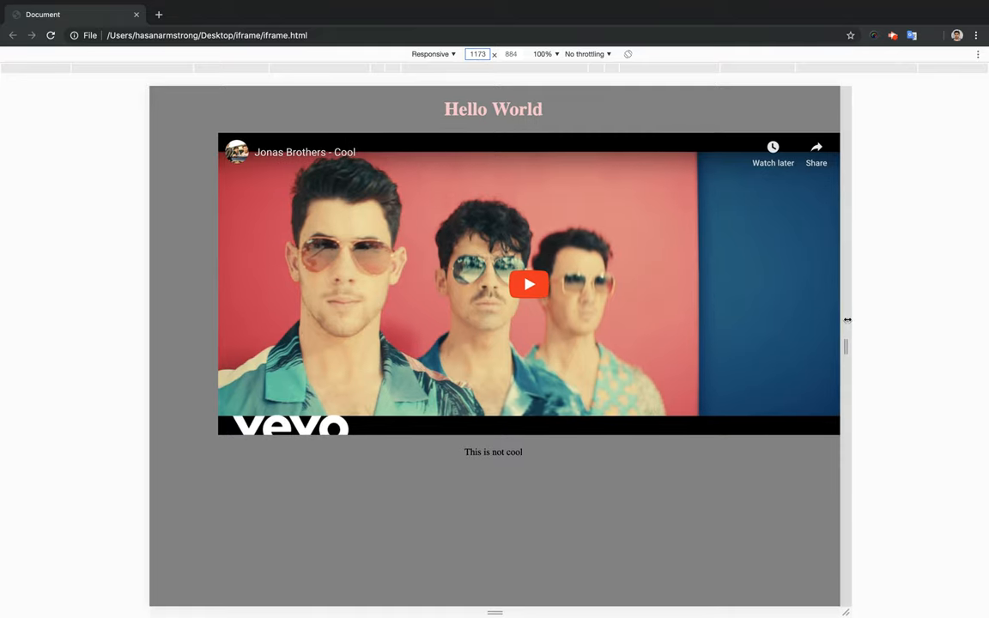
pyautogui.moveTo(846, 321); pyautogui.dragTo(838, 321)
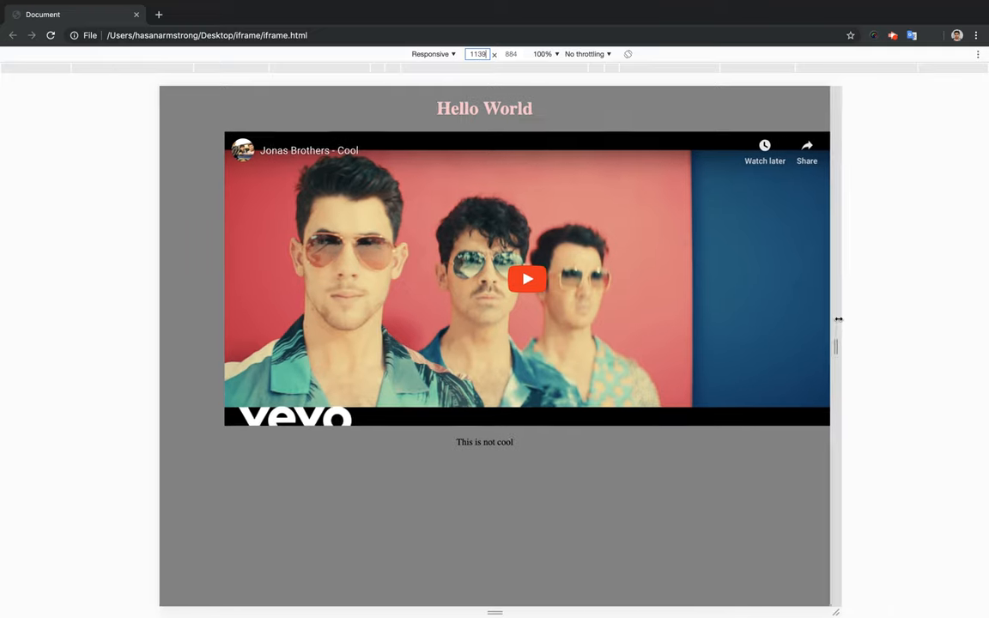
pyautogui.moveTo(837, 321); pyautogui.dragTo(889, 322)
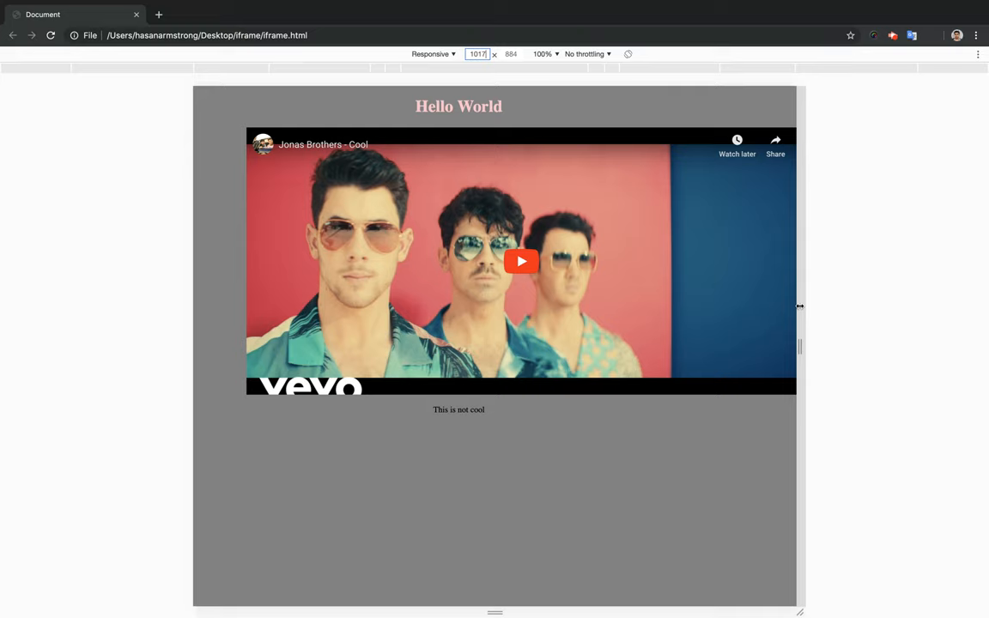
pyautogui.moveTo(800, 306); pyautogui.dragTo(820, 316)
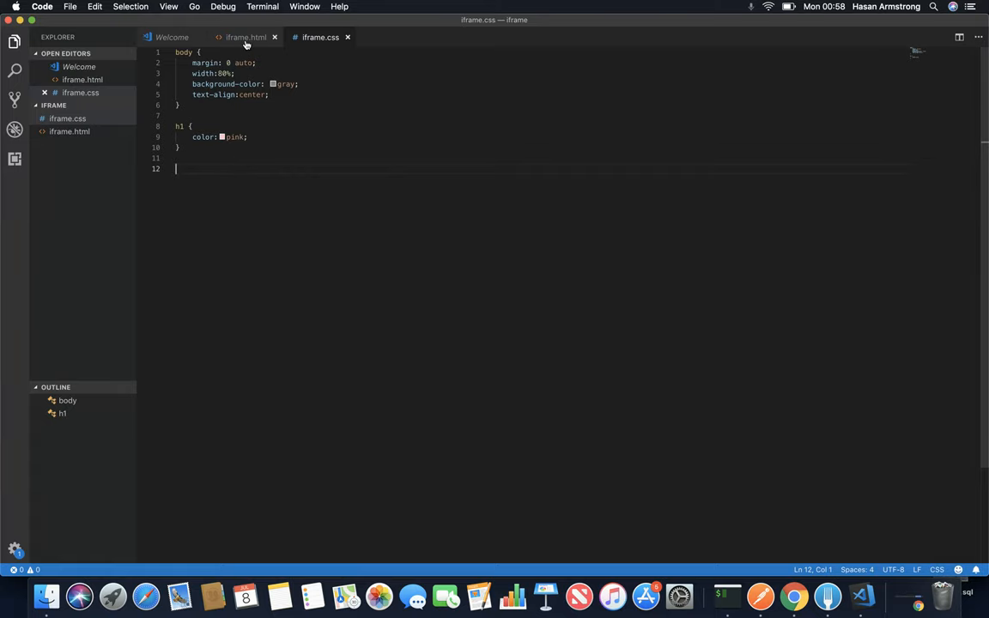
# Delete the width and height attributes from the iframe tag in iframe.html
pyautogui.click(247, 38)
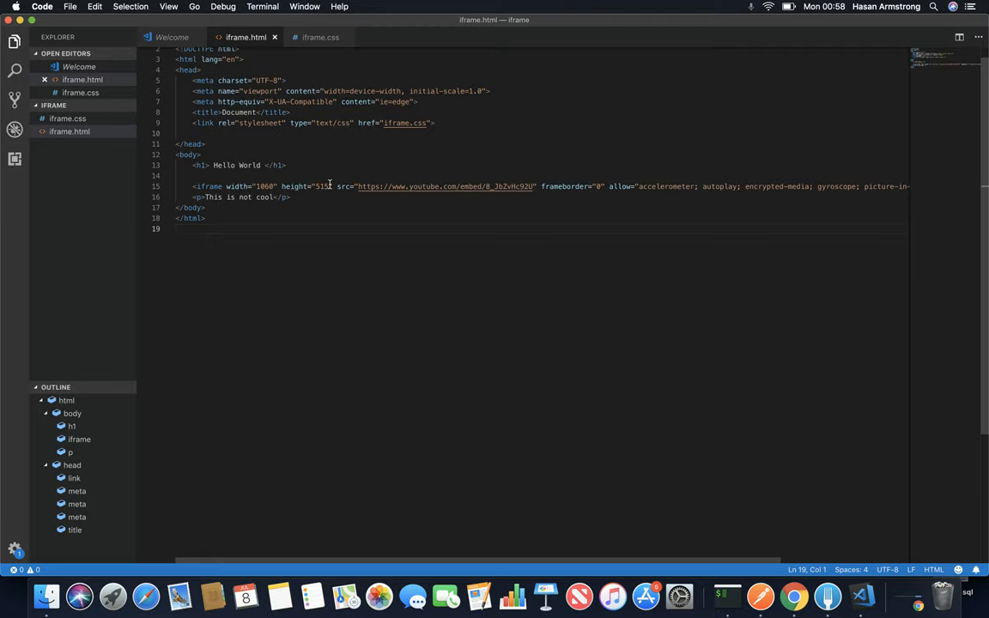
pyautogui.moveTo(223, 185); pyautogui.dragTo(333, 185)
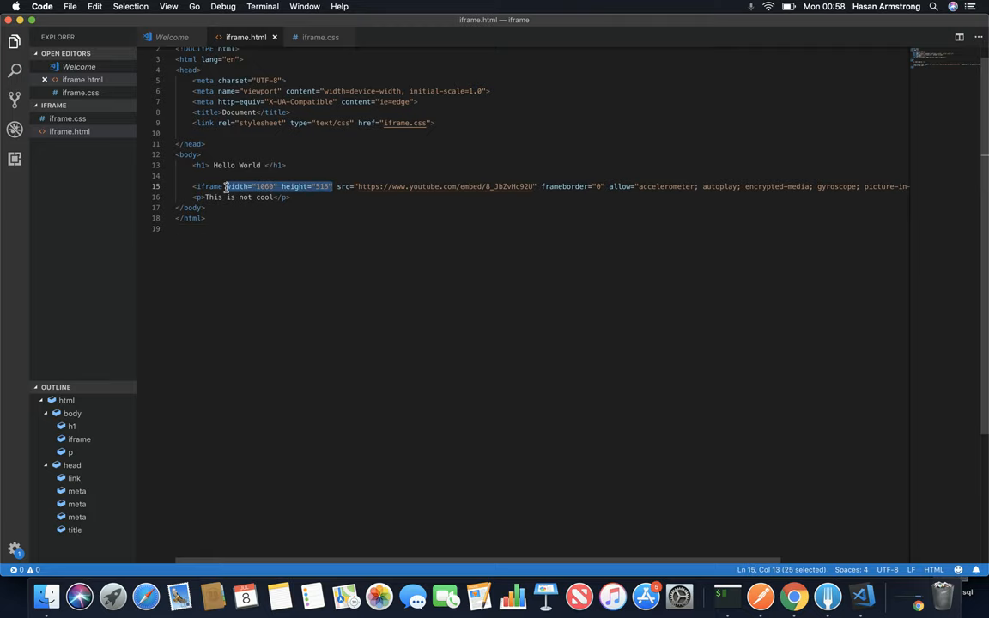
pyautogui.press('Delete')
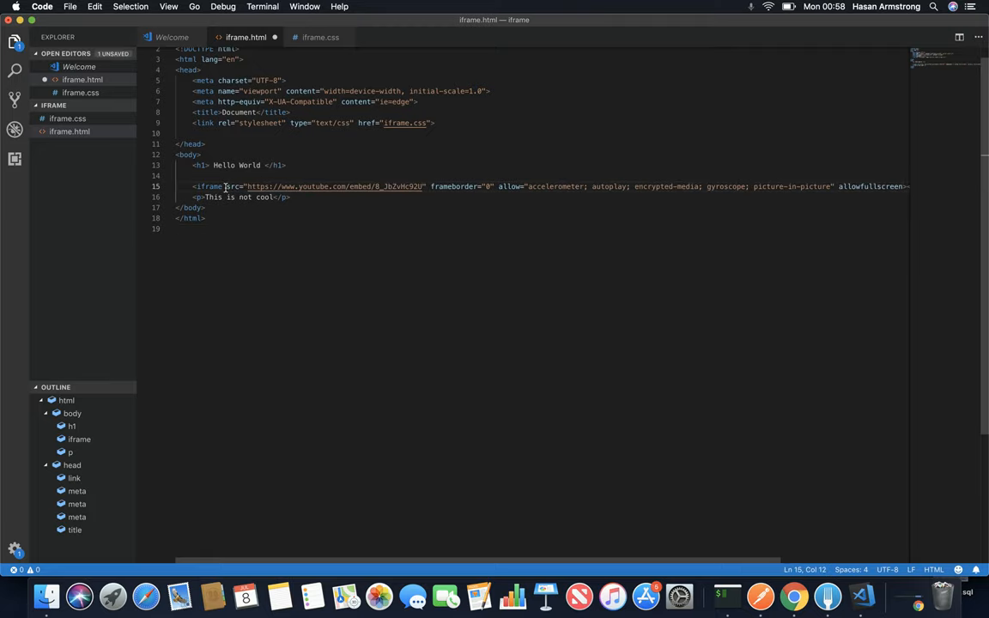
pyautogui.click(321, 38)
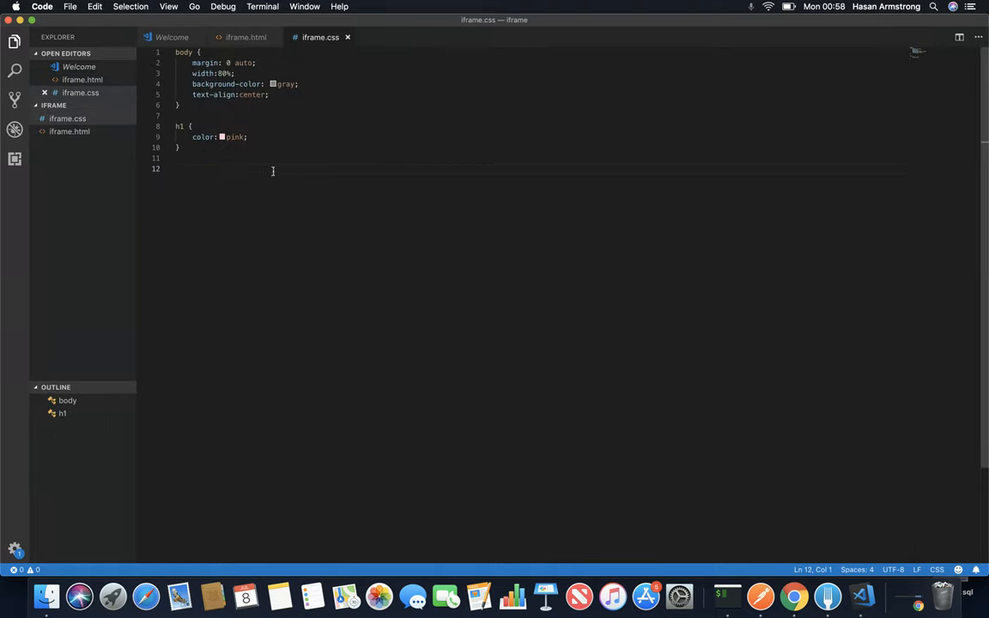
# Add <div class="wrapper"></div> around the YouTube iframe in iframe.html
pyautogui.click(251, 38)
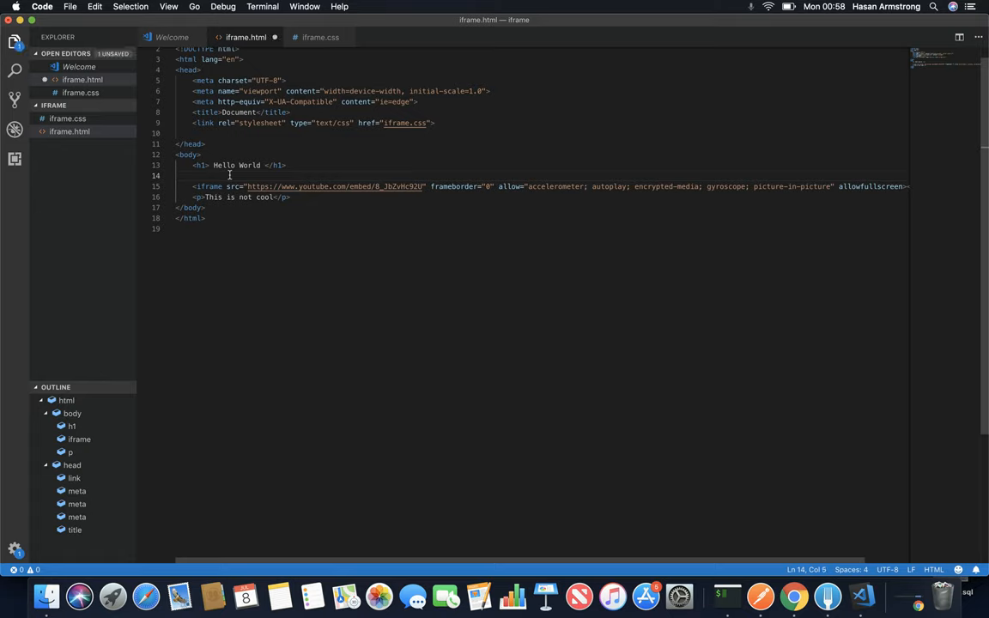
pyautogui.write('<div class="wrapper')
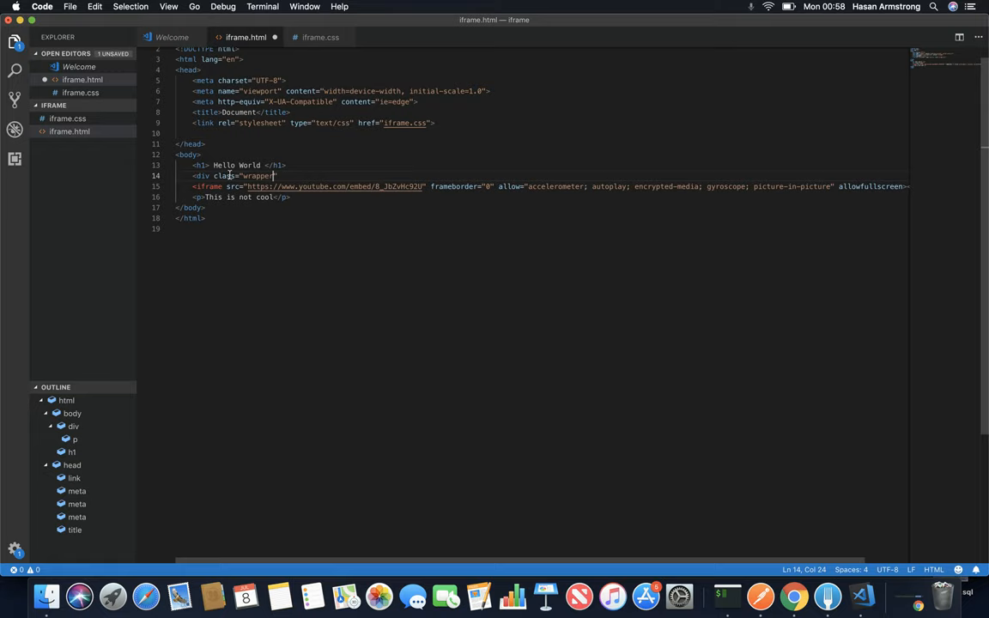
pyautogui.write('></div>')
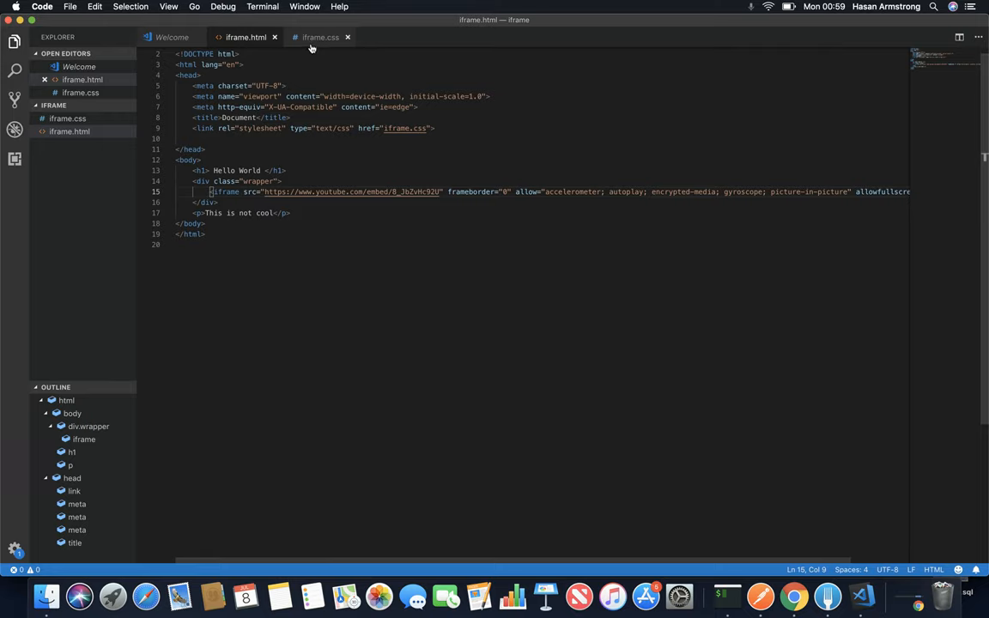
pyautogui.click(316, 38)
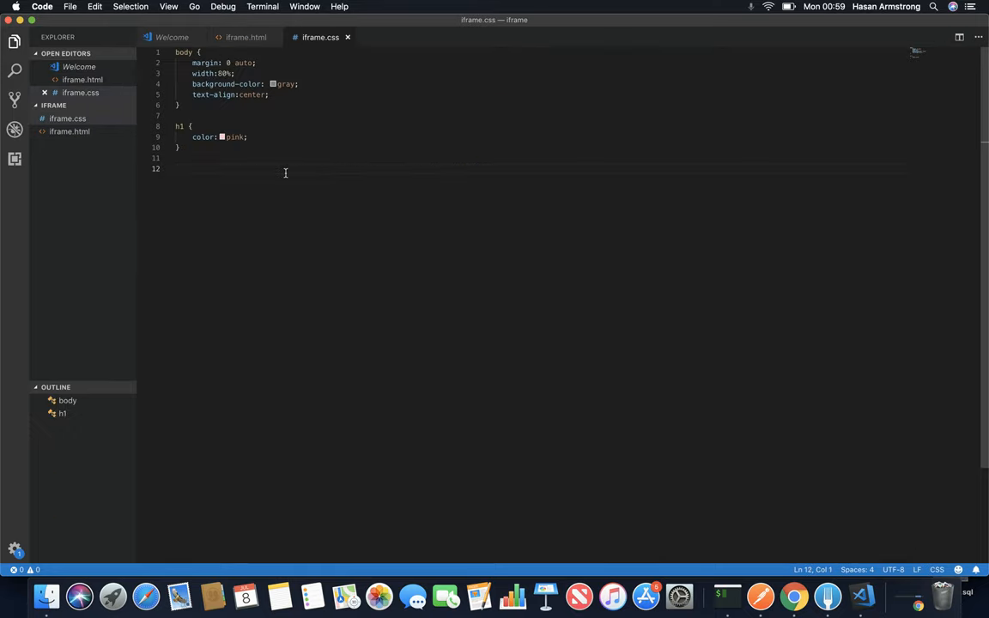
# Start a .wrapper rule in iframe.css with position: relative and overflow: hidden
pyautogui.write('.wrapper {')
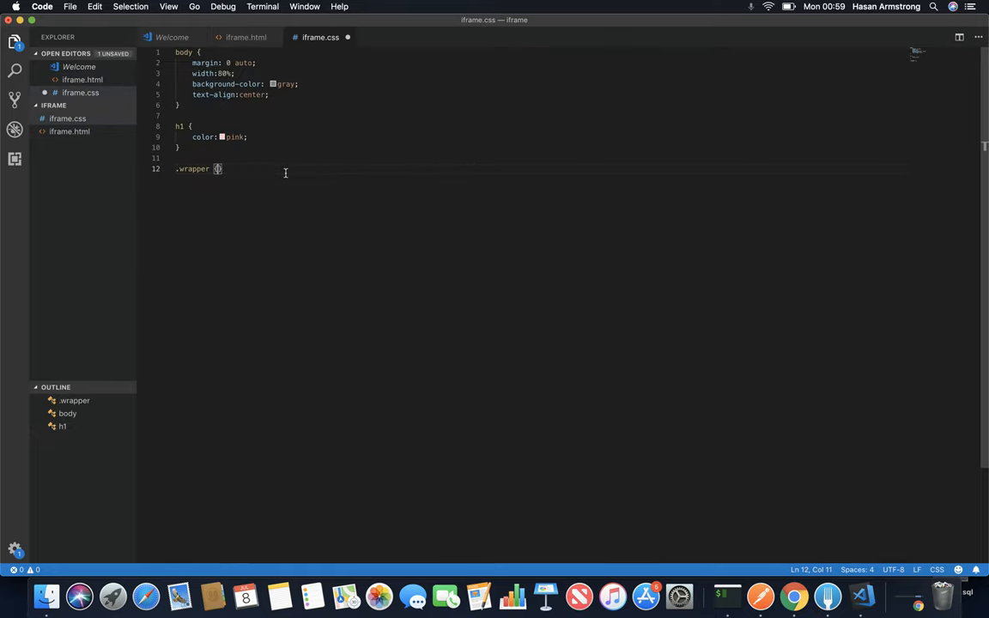
pyautogui.write('{')
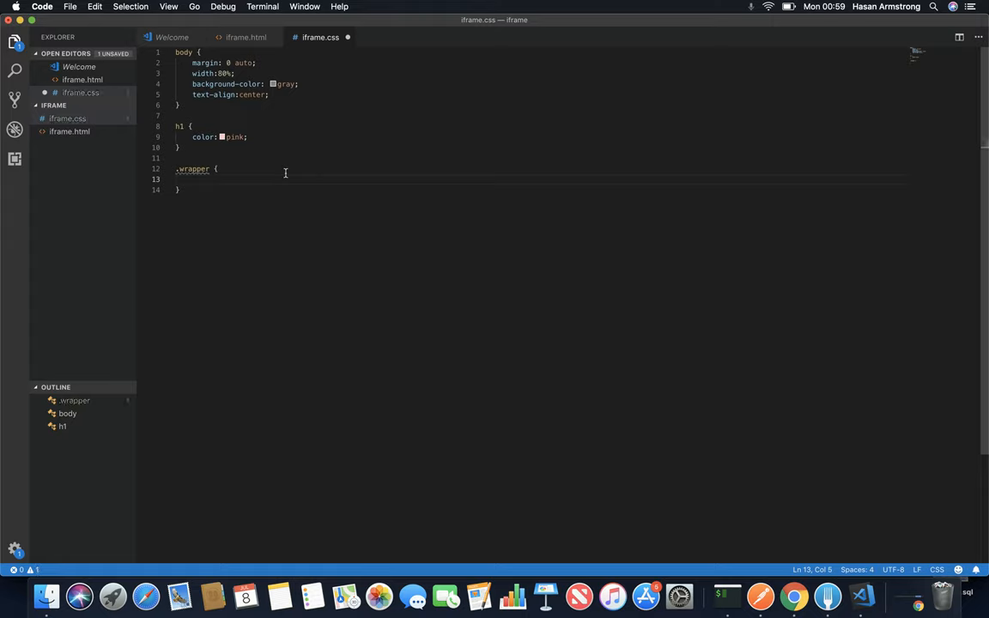
pyautogui.write('position: relative')
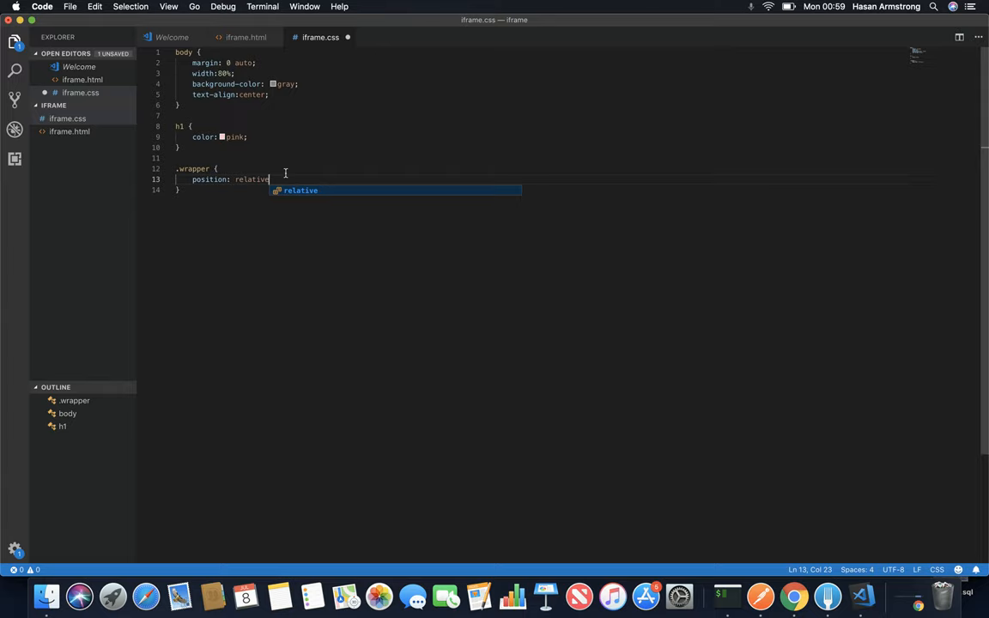
pyautogui.write(';')
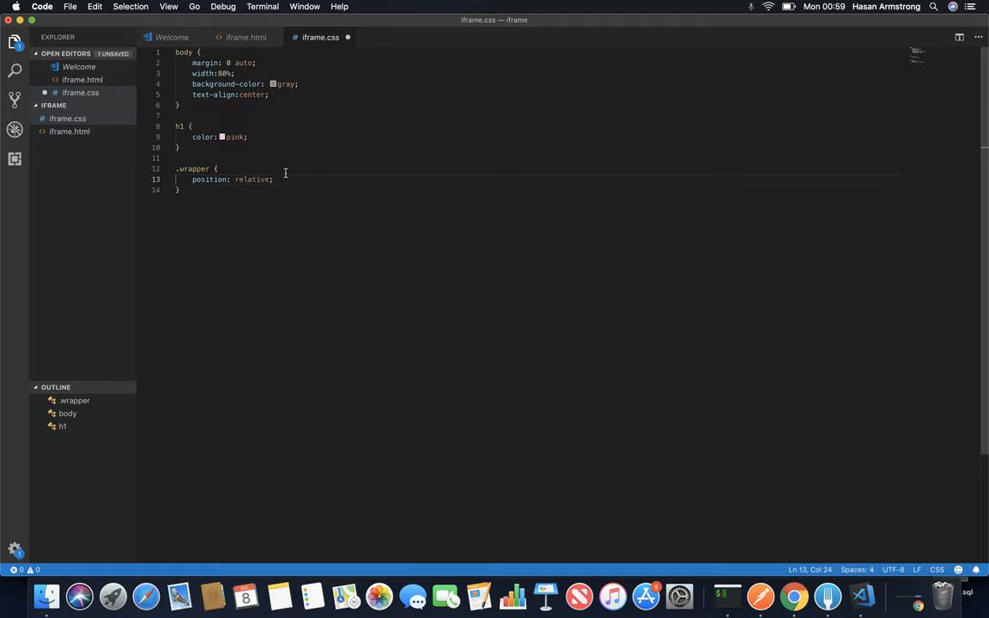
pyautogui.write('overflow: hidden')
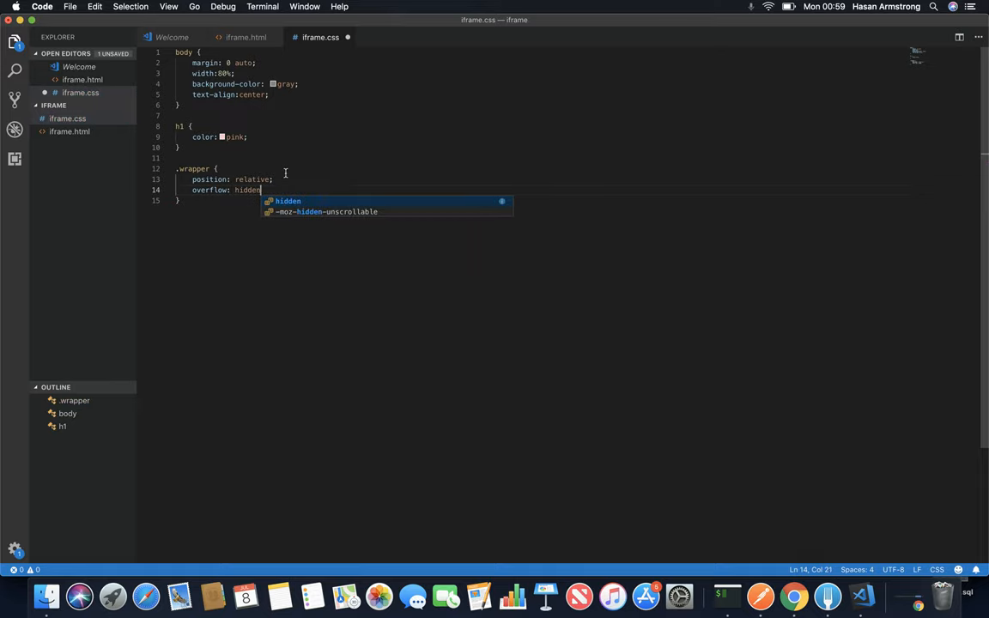
pyautogui.press('Enter')
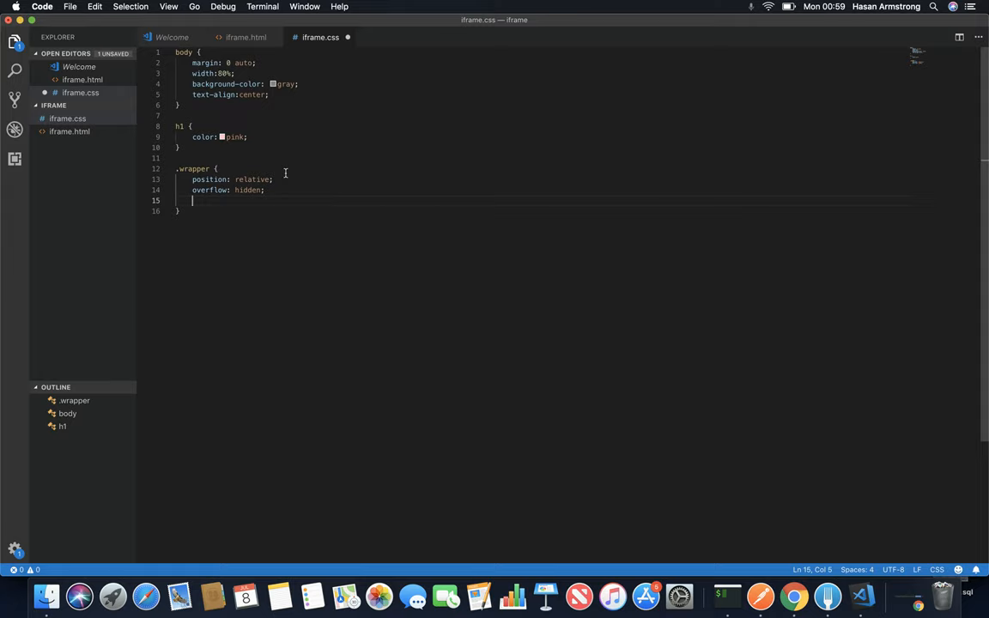
# Add padding-top: 56.25% to the .wrapper rule
pyautogui.write('padding-top:')
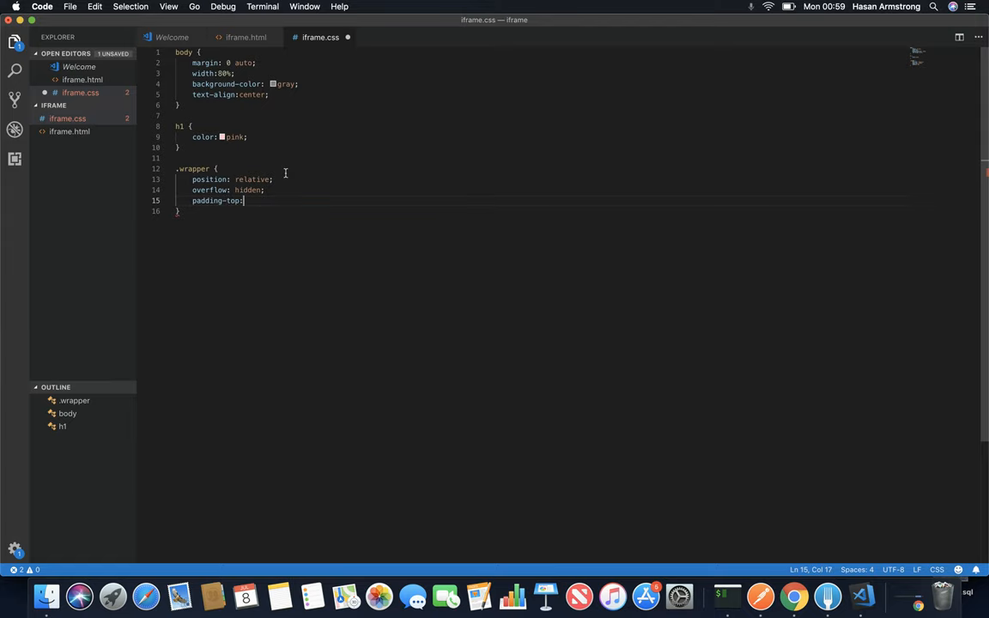
pyautogui.write('5')
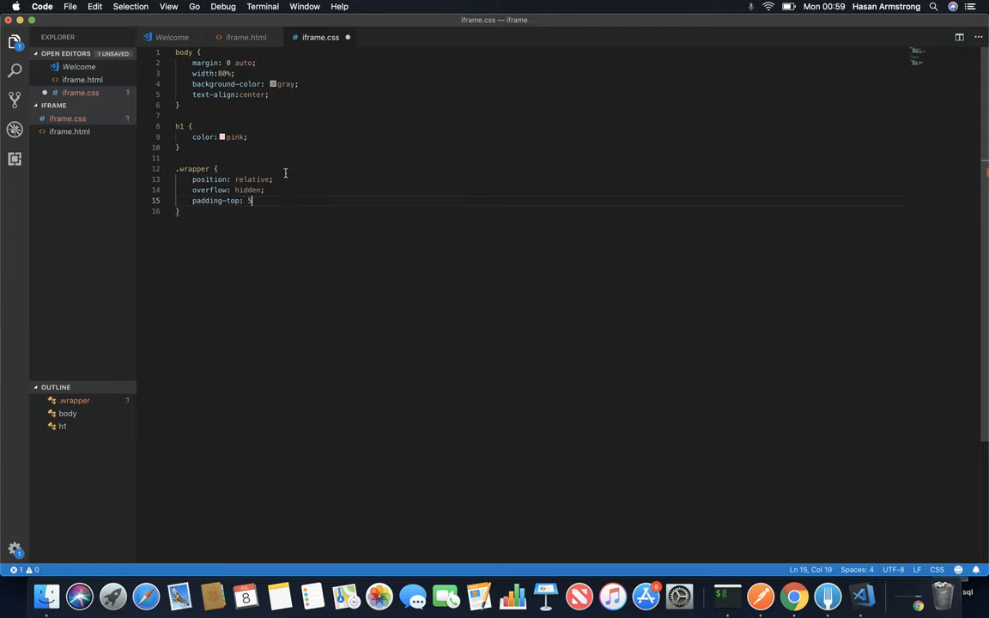
pyautogui.write('6.25%;')
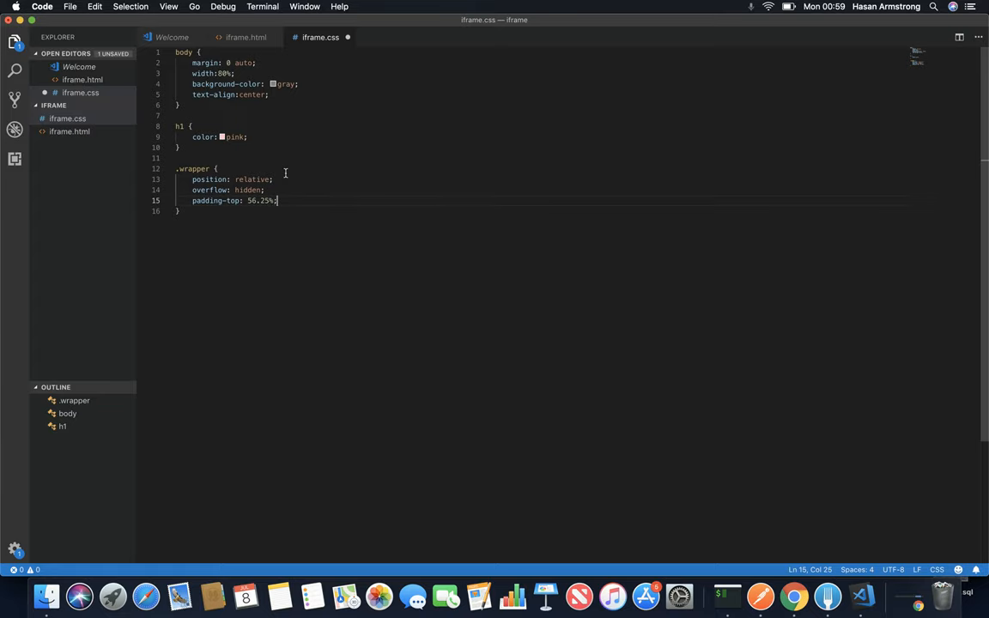
pyautogui.moveTo(793, 598)
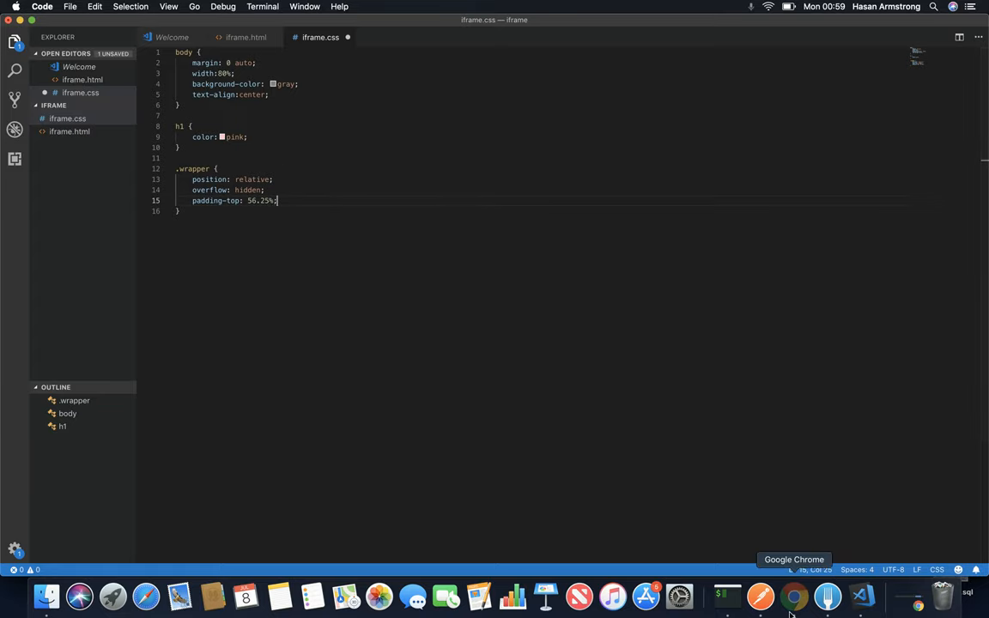
# Search Google in a new Chrome tab for 16/9 and 9/16 to check the video ratio
pyautogui.click(793, 596)
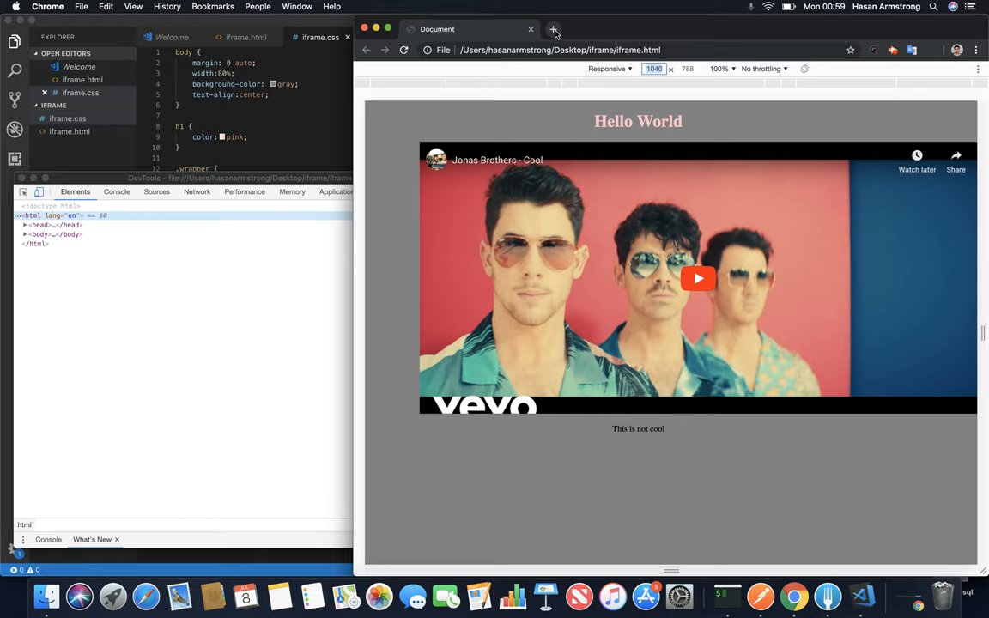
pyautogui.click(563, 27)
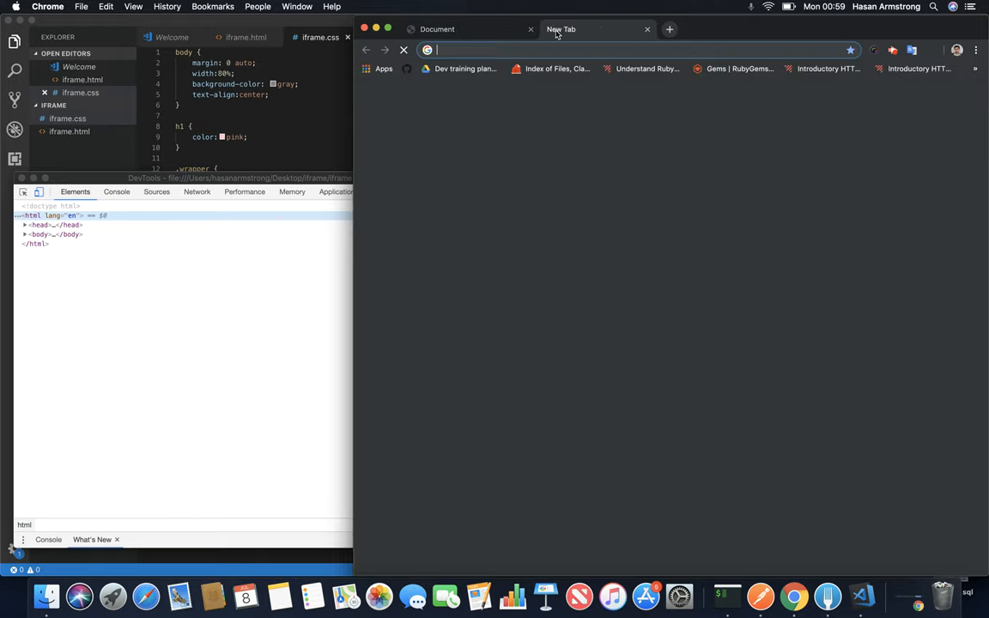
pyautogui.write('16/9')
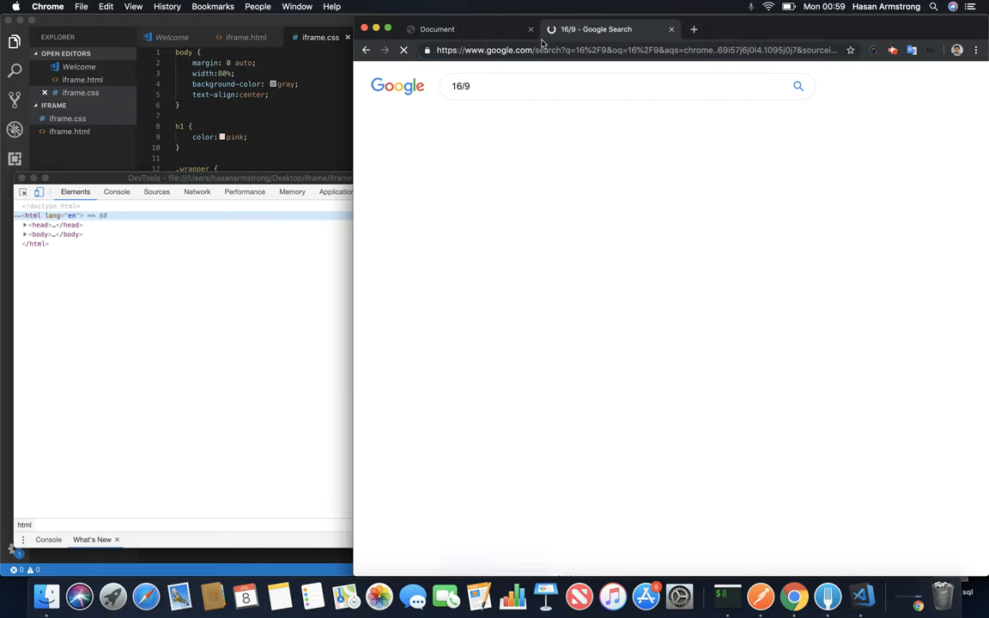
pyautogui.write('9/1')
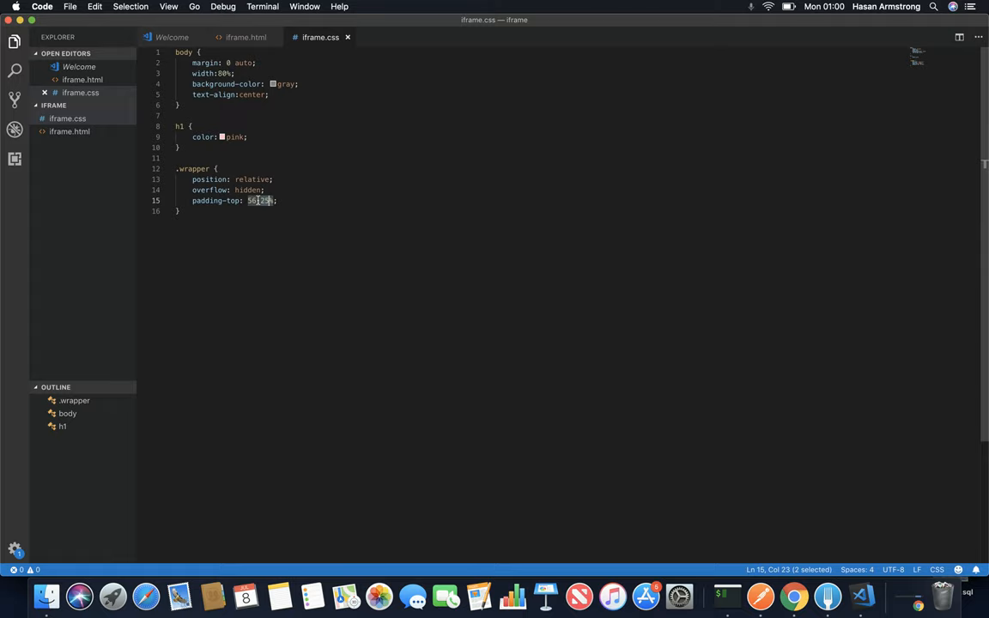
pyautogui.moveTo(228, 200)
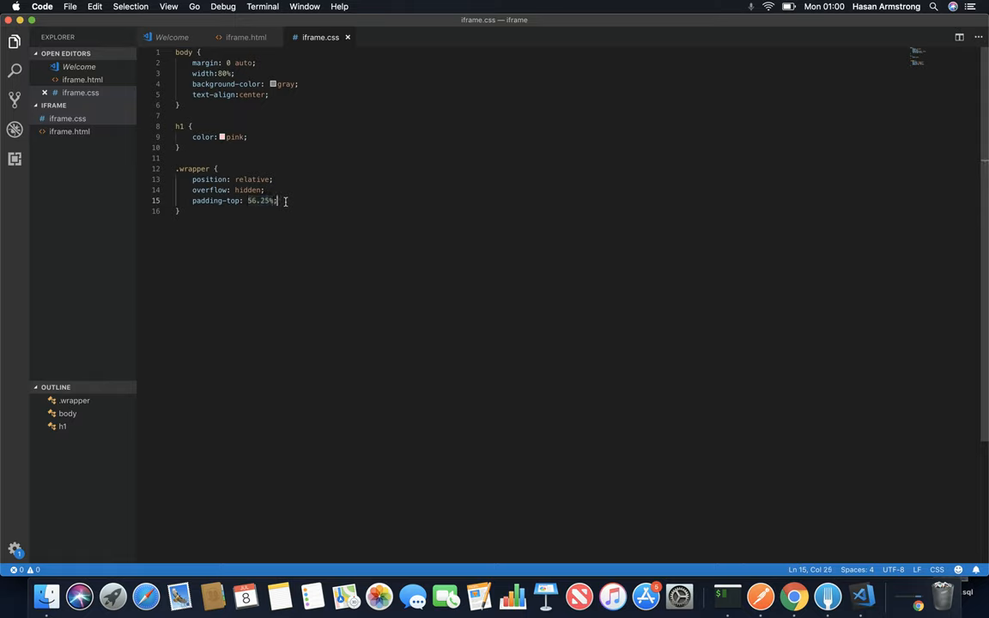
# Add a blank line below the .wrapper rule in iframe.css
pyautogui.press('Enter')
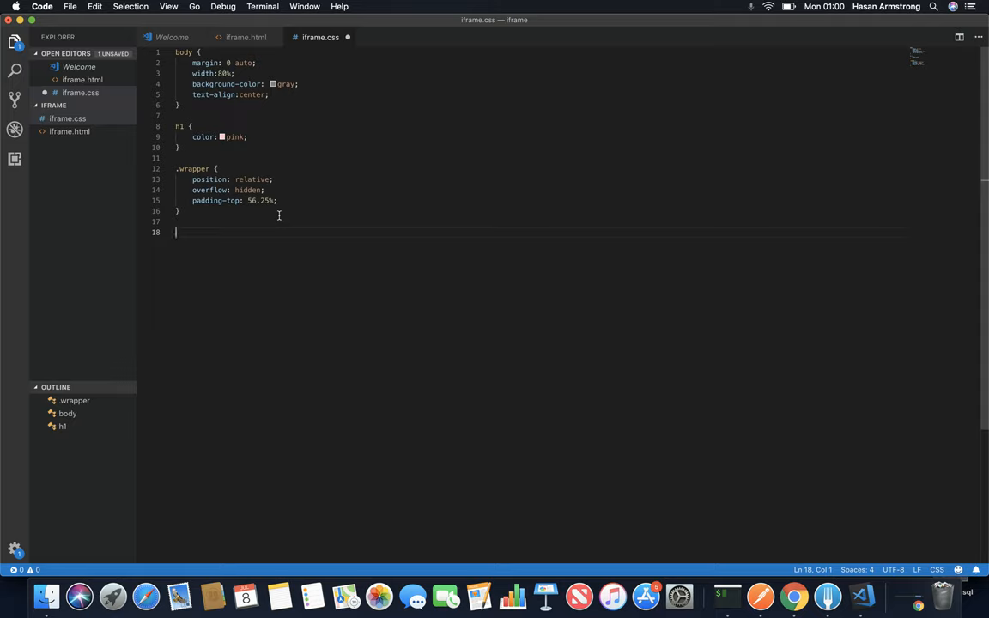
# Start a .wrapper iframe rule with position: absolute, top: 0 and left: 0
pyautogui.write('.wrapper iframe')
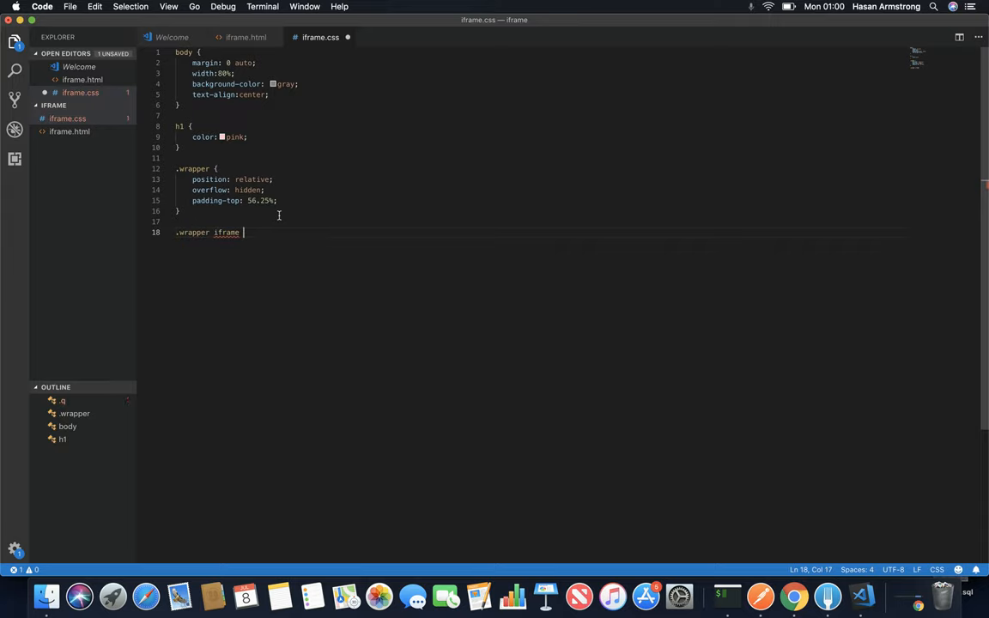
pyautogui.write('{')
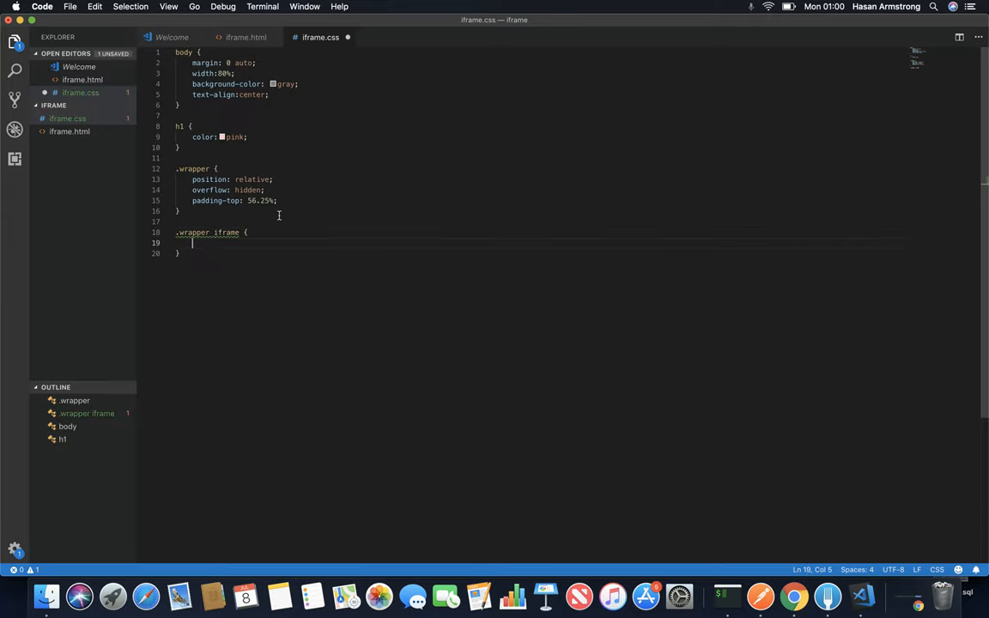
pyautogui.write('position: absolute')
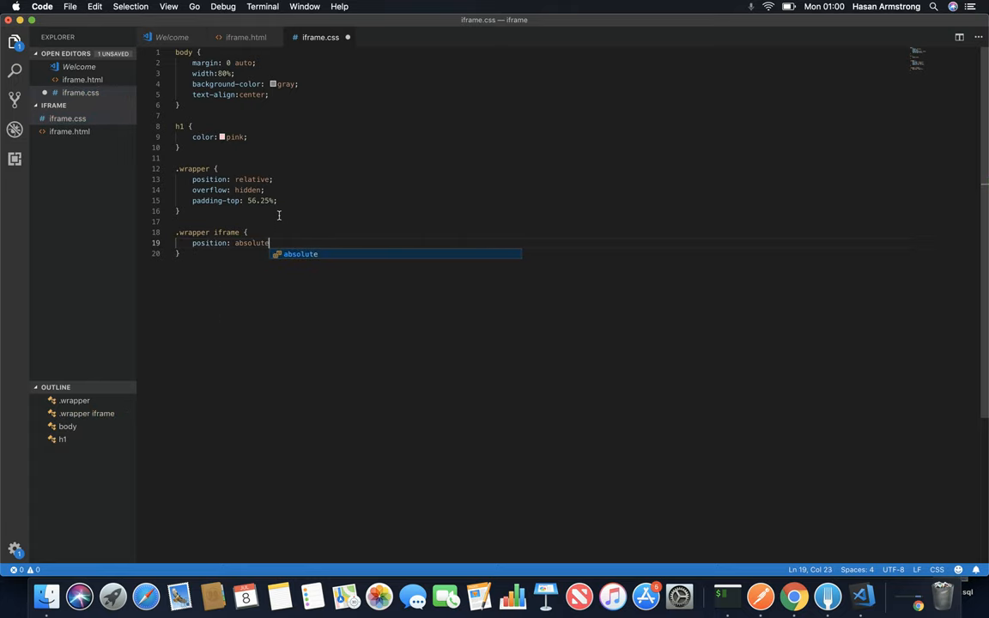
pyautogui.press('Enter')
pyautogui.write('top:')
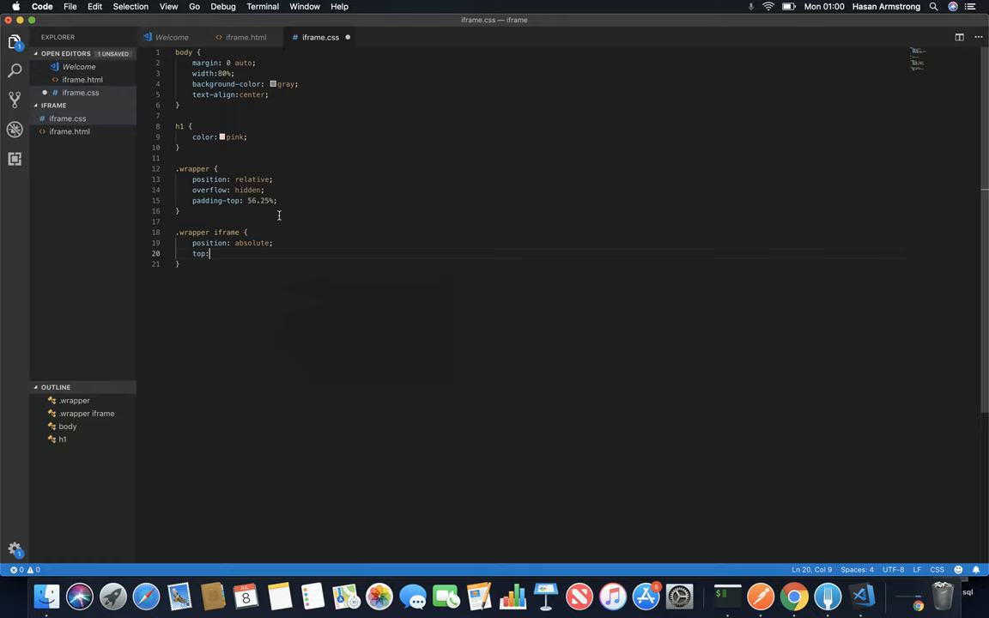
pyautogui.write('0')
pyautogui.write('left:0')
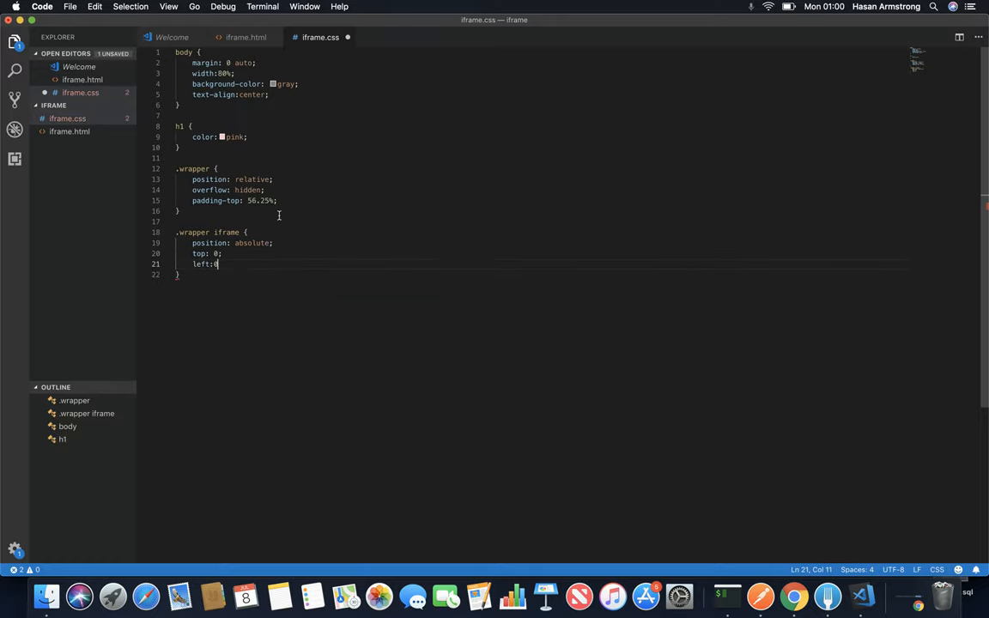
pyautogui.press('Enter')
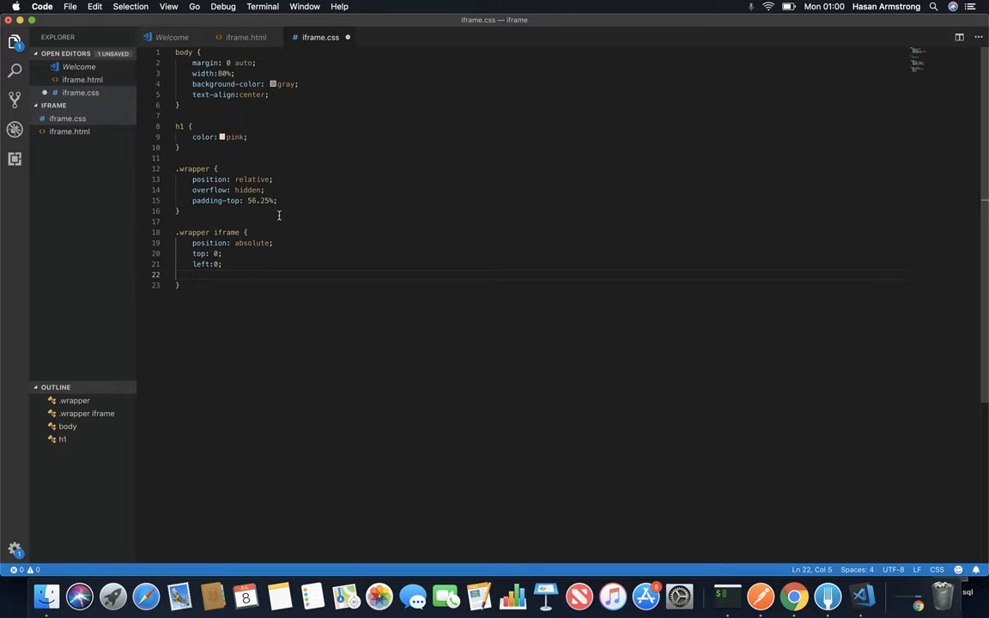
# Give the .wrapper iframe rule width: 100% and height: 100%
pyautogui.write('width:100%;')
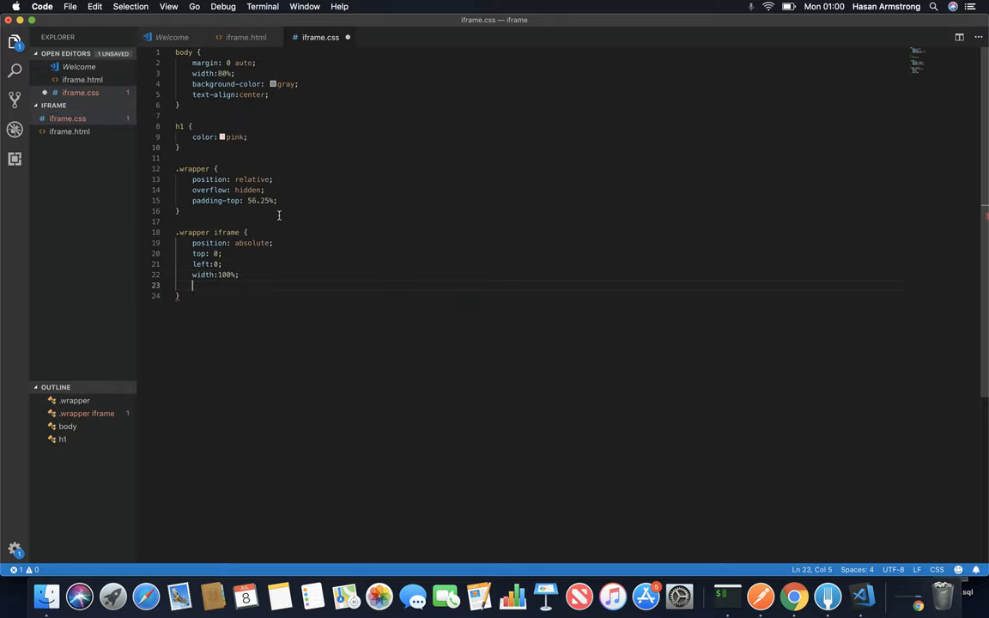
pyautogui.write('height:')
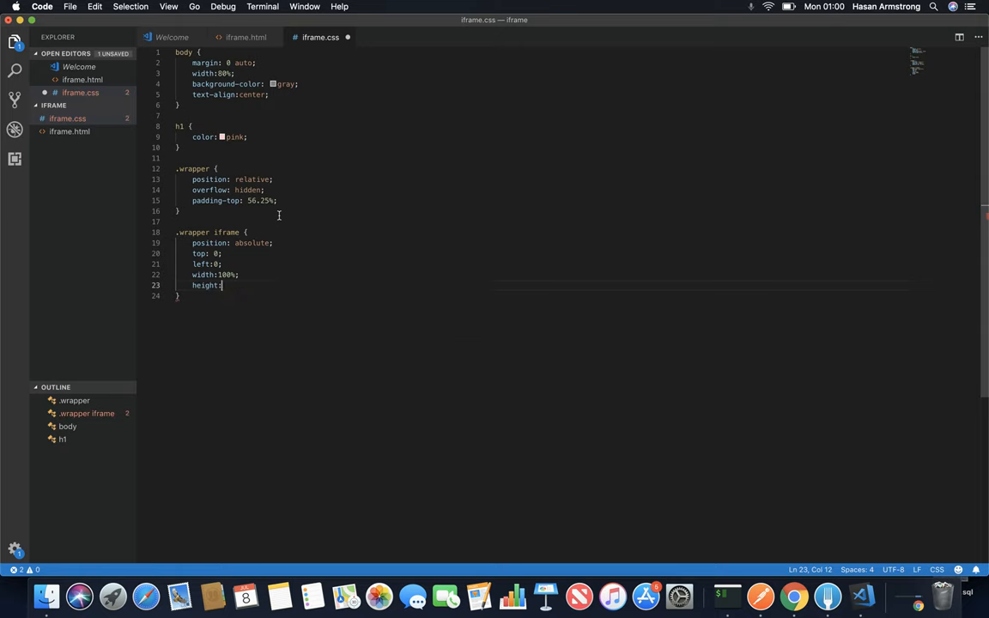
pyautogui.write("100%''")
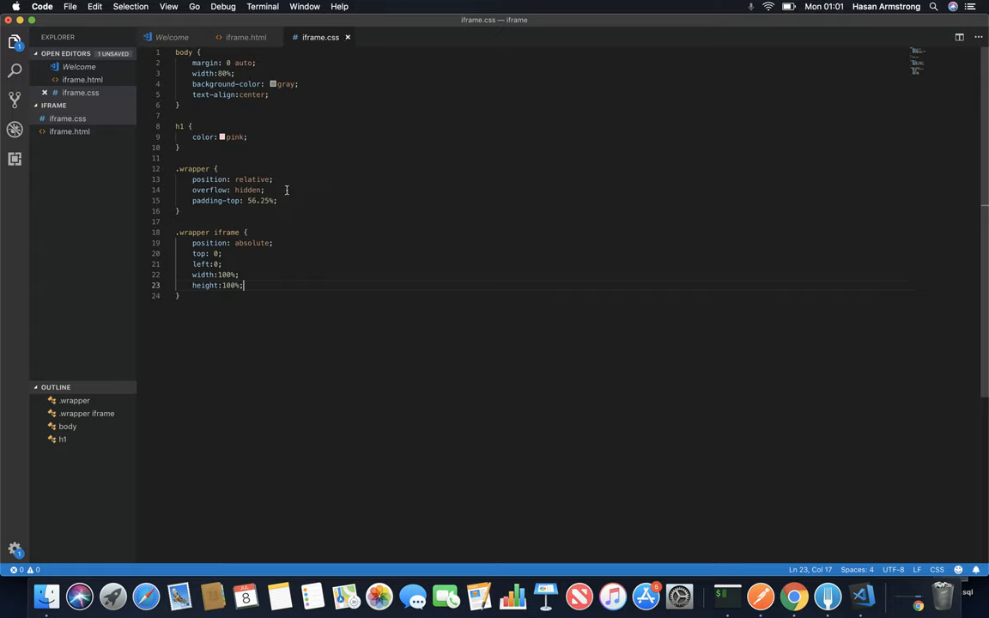
# Switch back to Chrome's Document tab showing the iframe.html video page
pyautogui.click(793, 598)
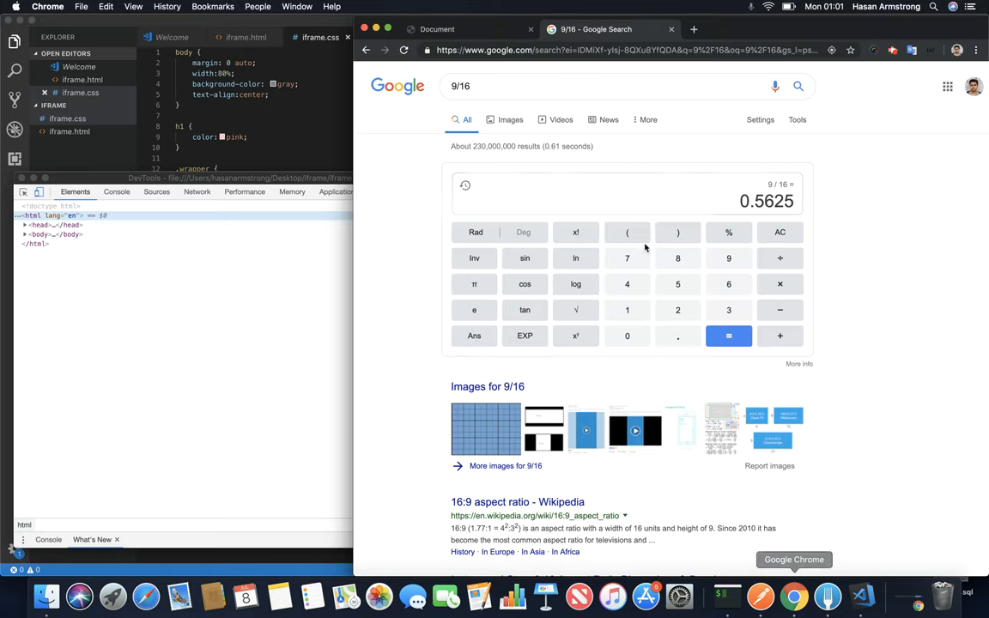
pyautogui.click(433, 27)
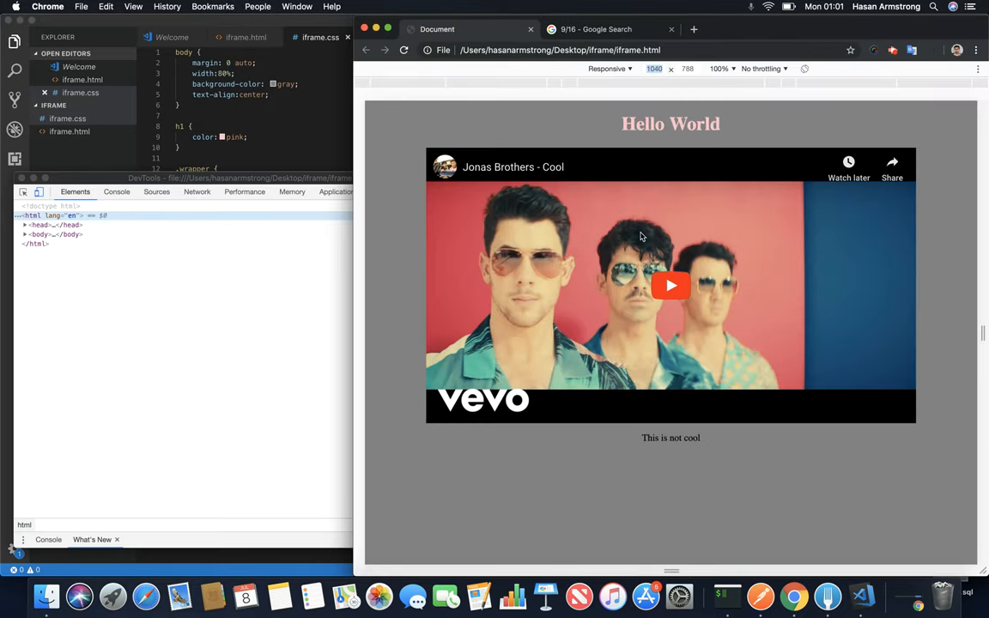
pyautogui.moveTo(936, 278)
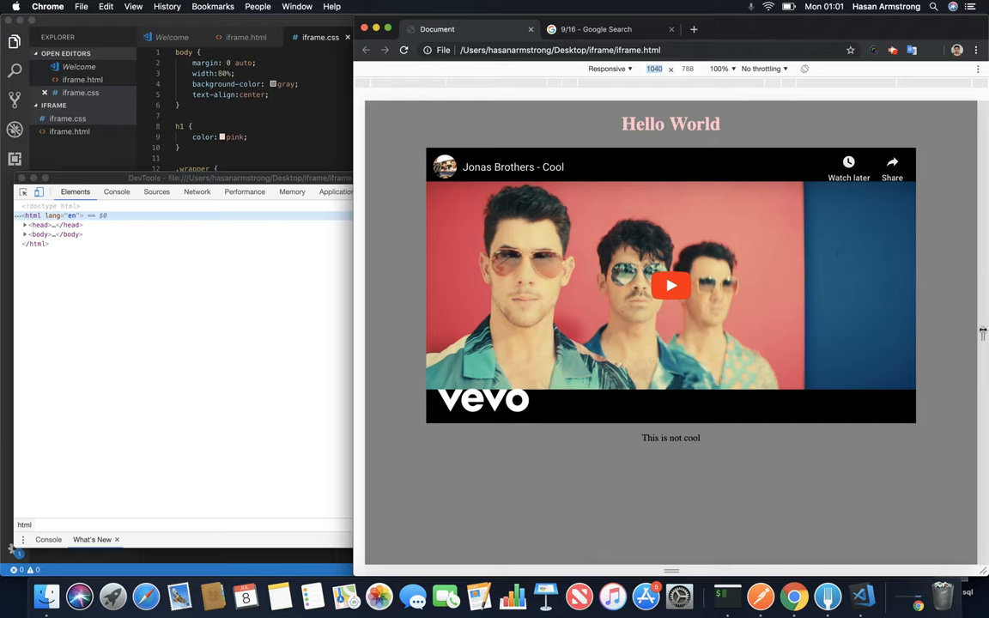
pyautogui.moveTo(982, 333); pyautogui.dragTo(903, 321)
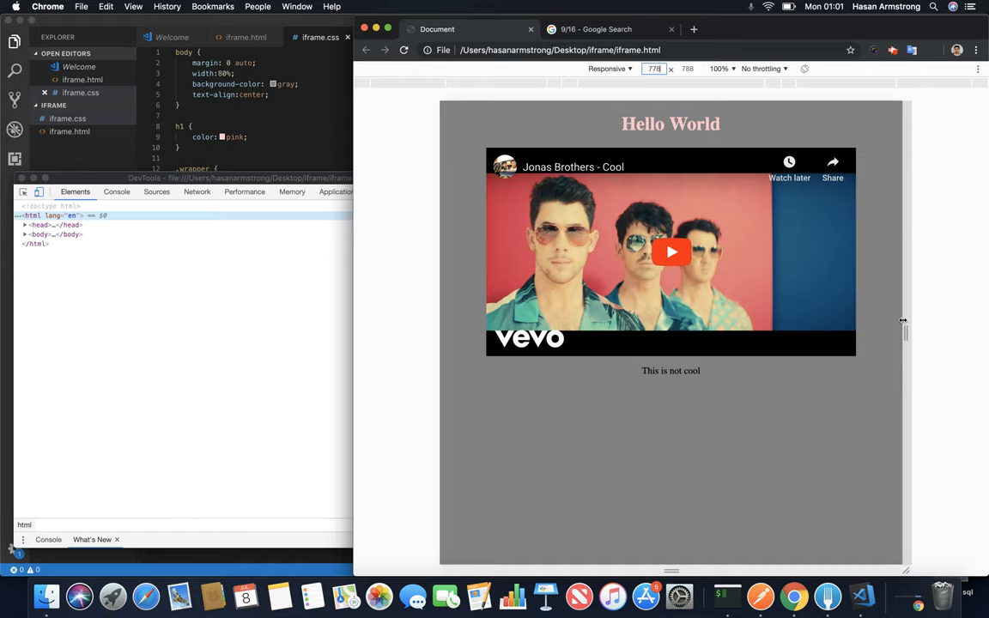
pyautogui.moveTo(901, 323); pyautogui.dragTo(838, 322)
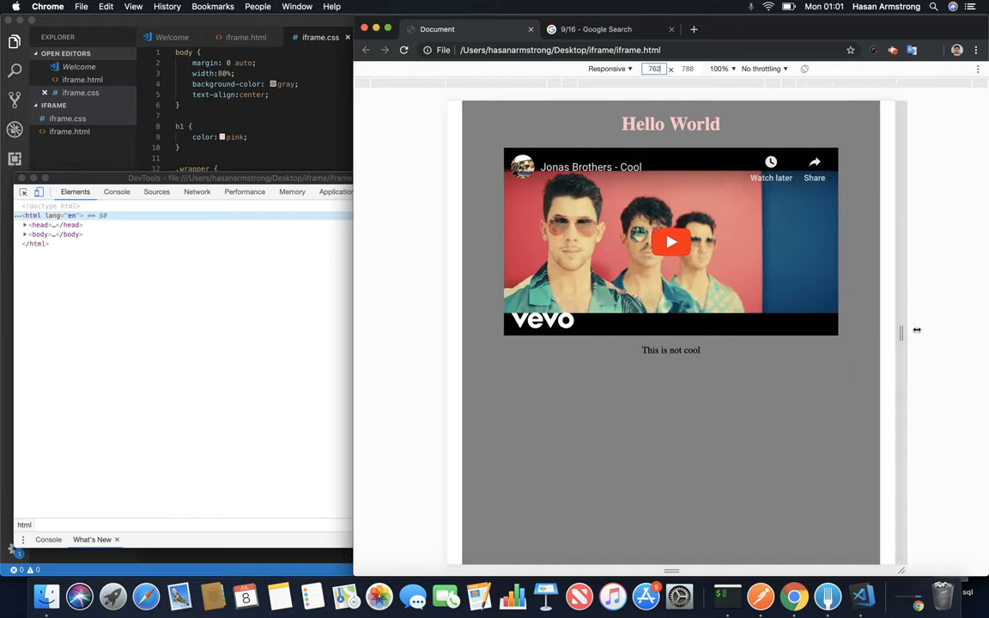
pyautogui.moveTo(901, 333); pyautogui.dragTo(862, 333)
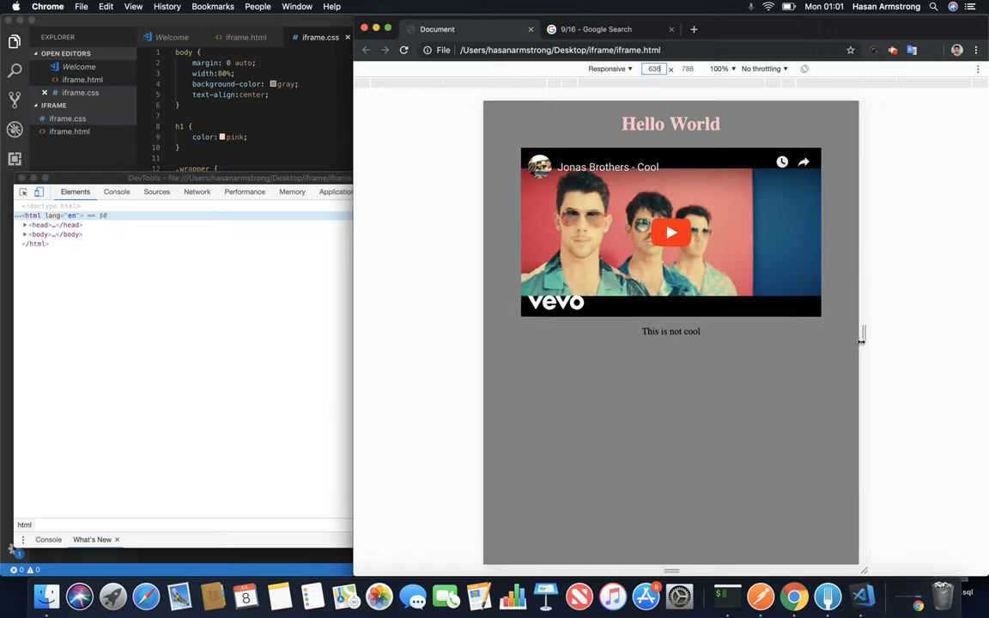
pyautogui.moveTo(862, 334); pyautogui.dragTo(982, 334)
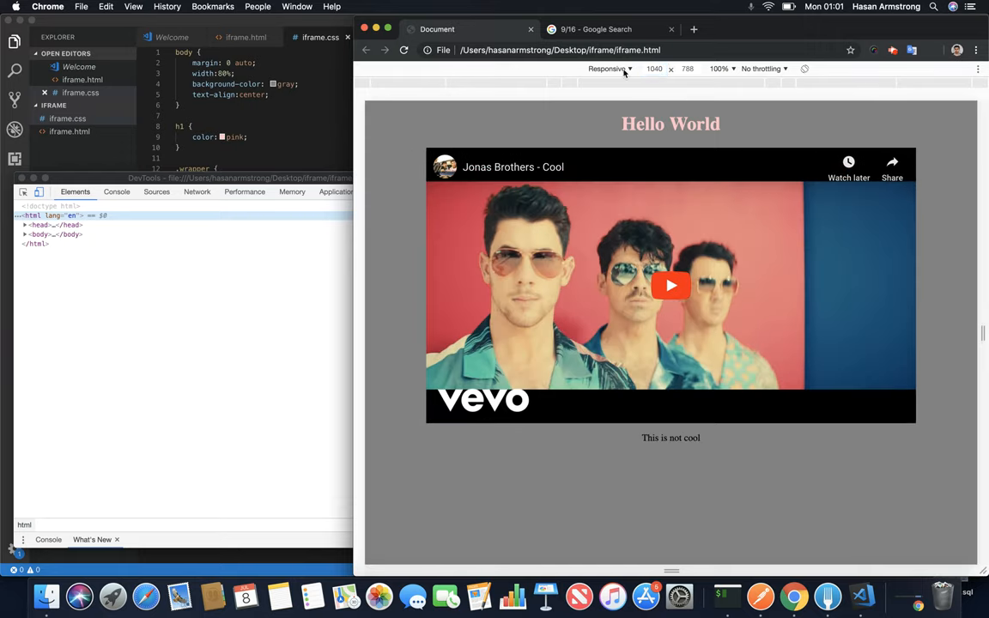
# Preview the page at iPad size, then at iPhone 5/SE size from the device presets
pyautogui.click(615, 69)
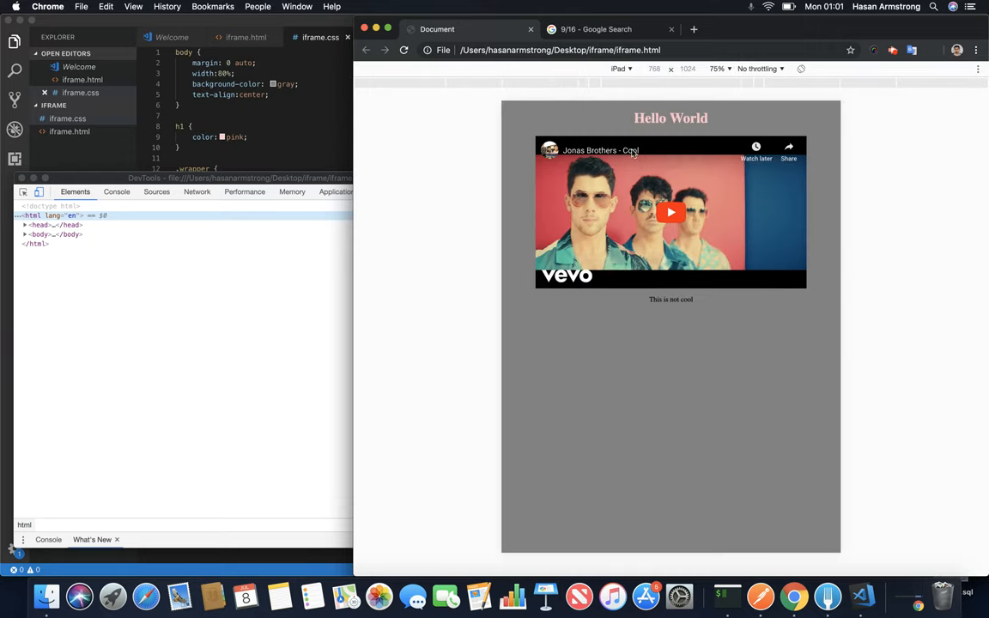
pyautogui.click(618, 69)
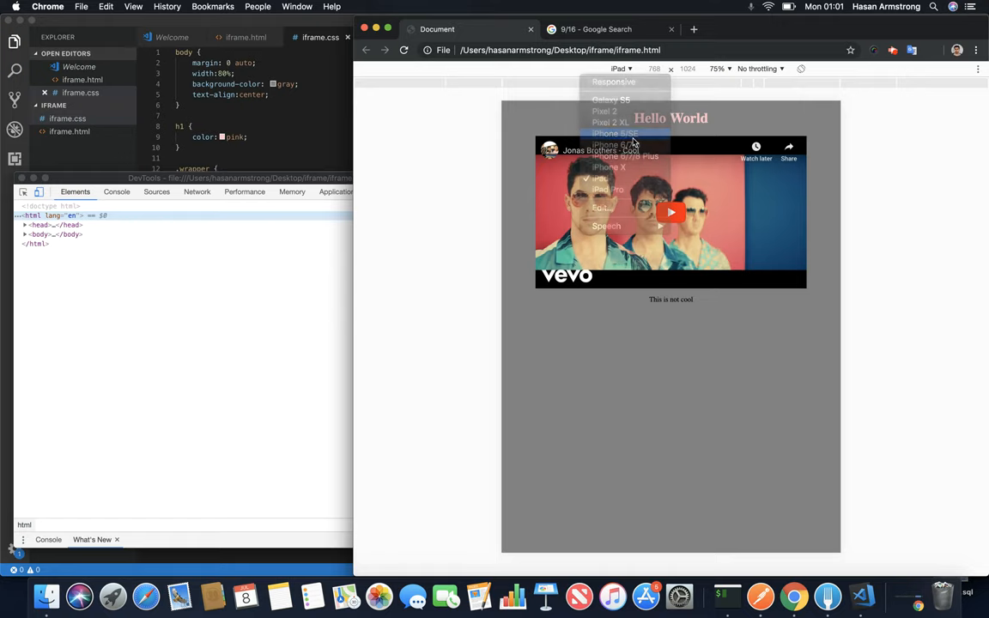
pyautogui.click(616, 134)
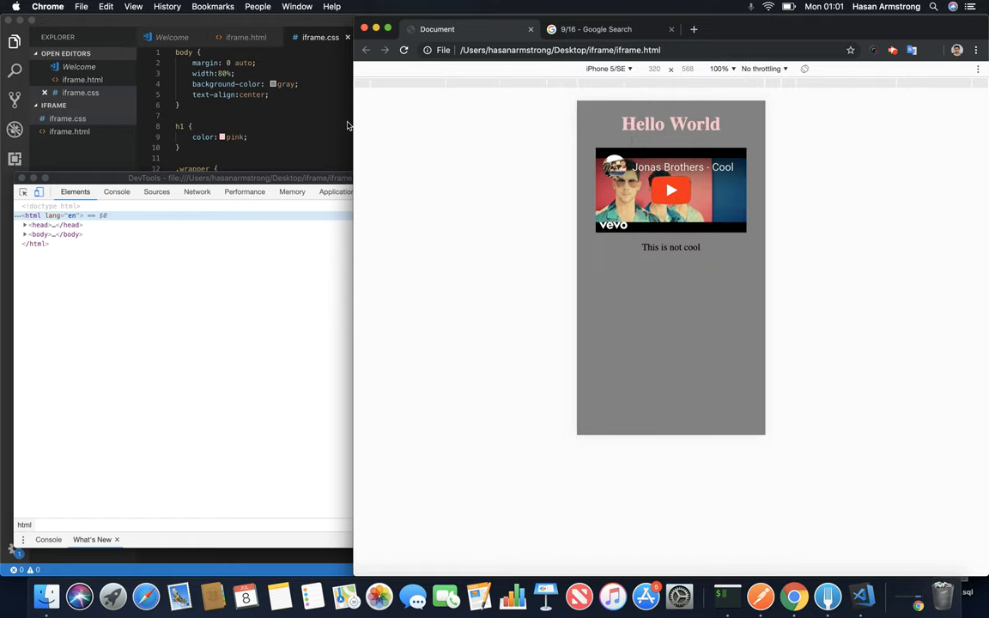